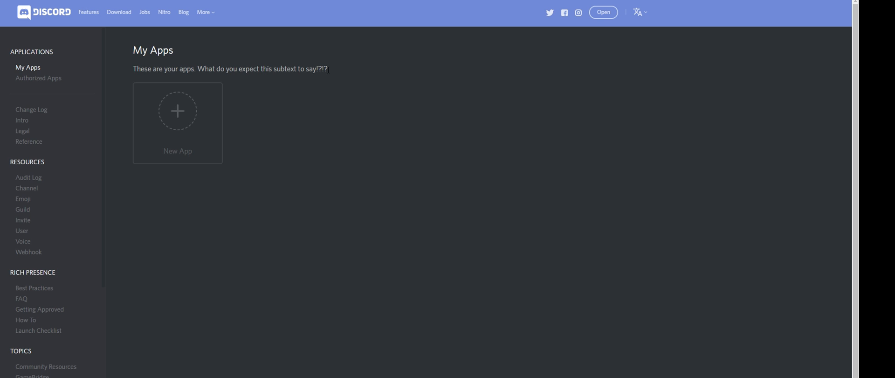
mouse_move(328, 73)
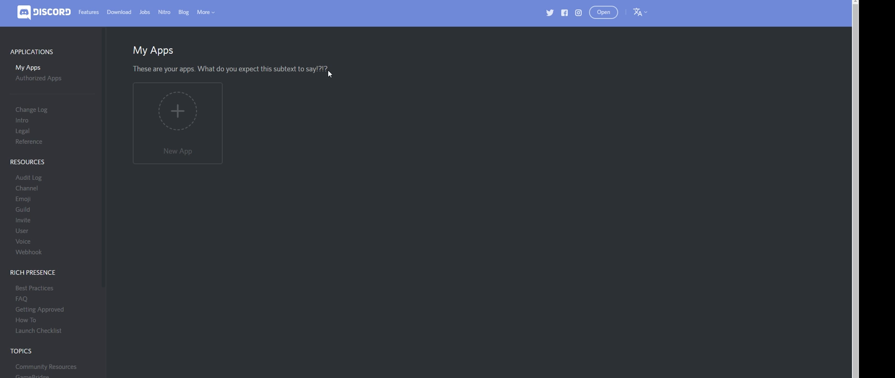
mouse_move(303, 92)
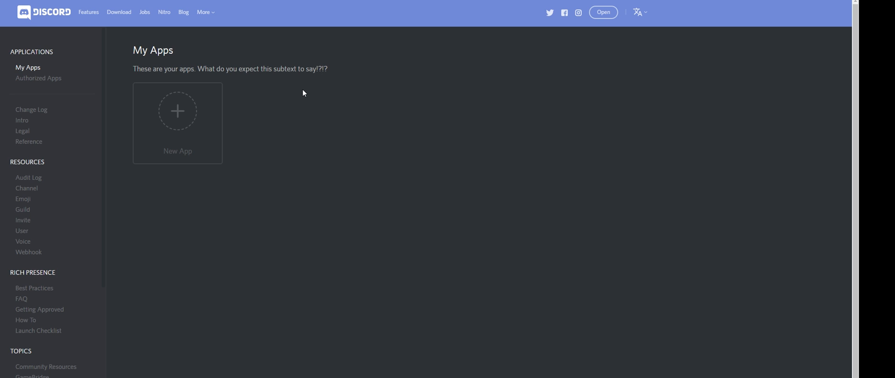
mouse_move(297, 105)
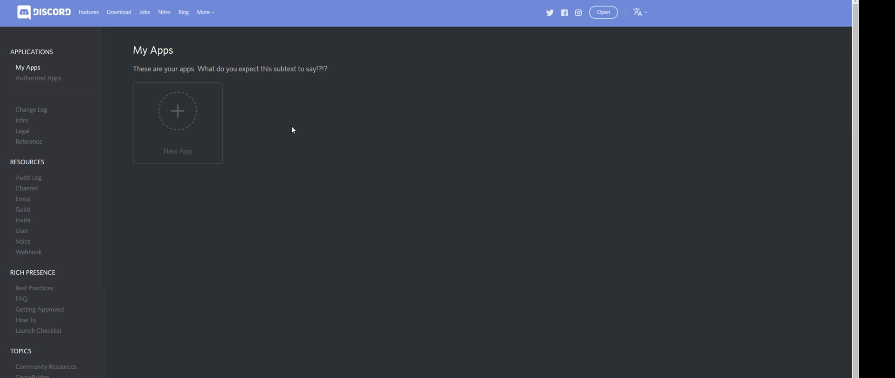
mouse_move(178, 120)
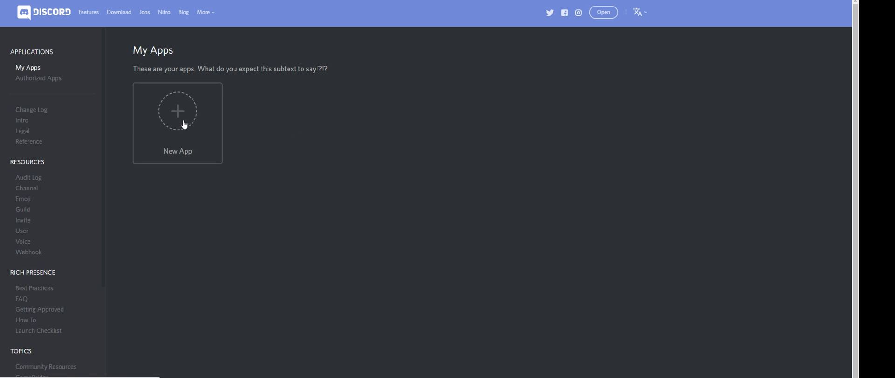
Step: Start a new application and enter 'MusicBotsNet' as its app name
click(177, 110)
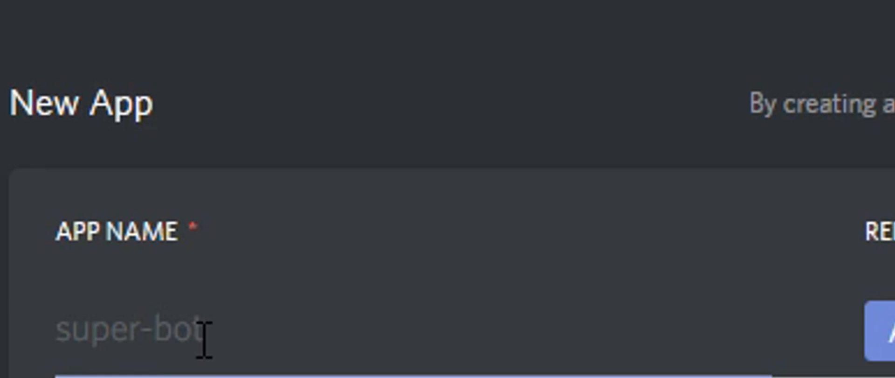
text(Mus)
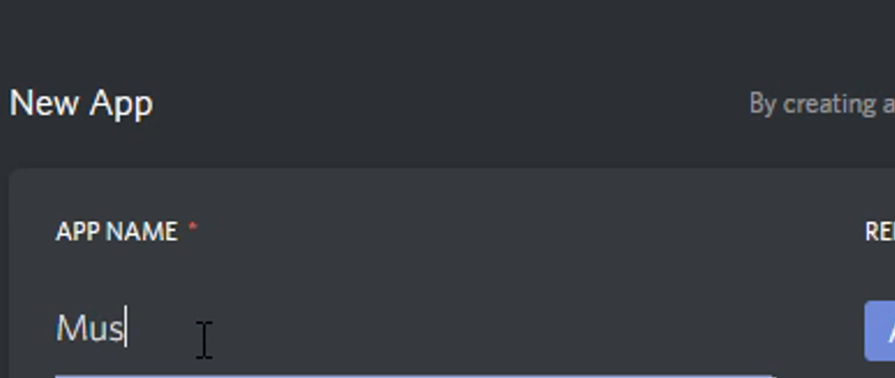
text(icBot)
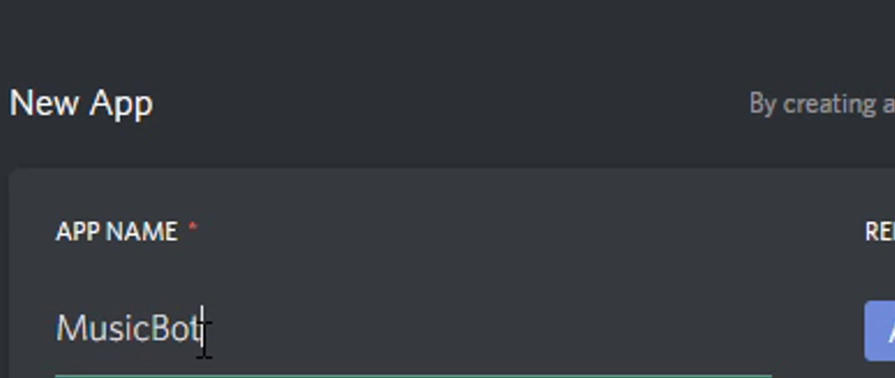
text(sNet)
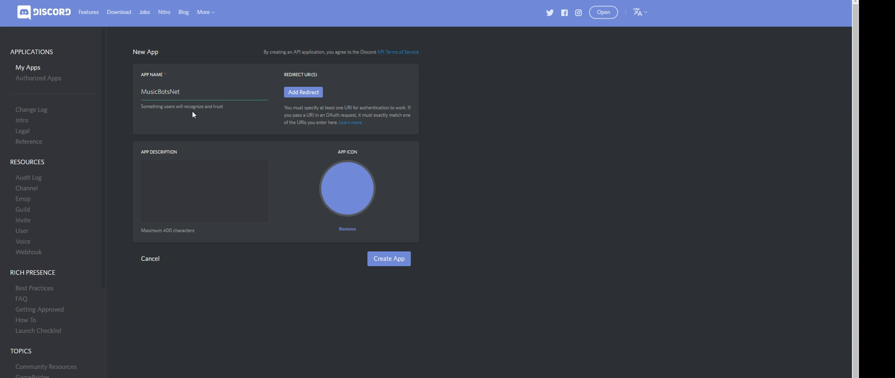
mouse_move(198, 120)
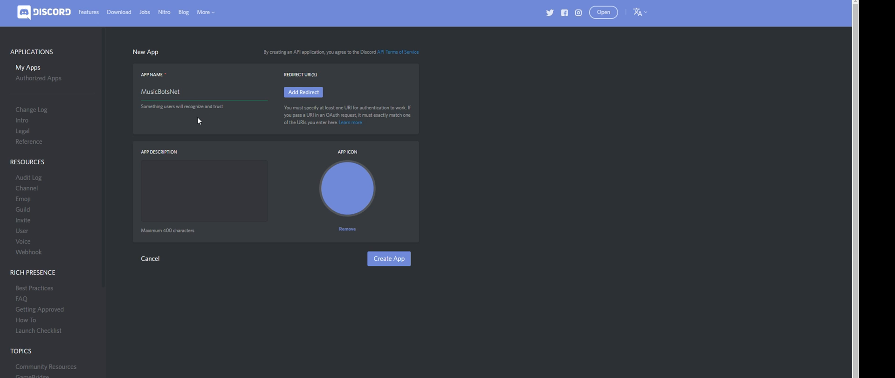
click(204, 190)
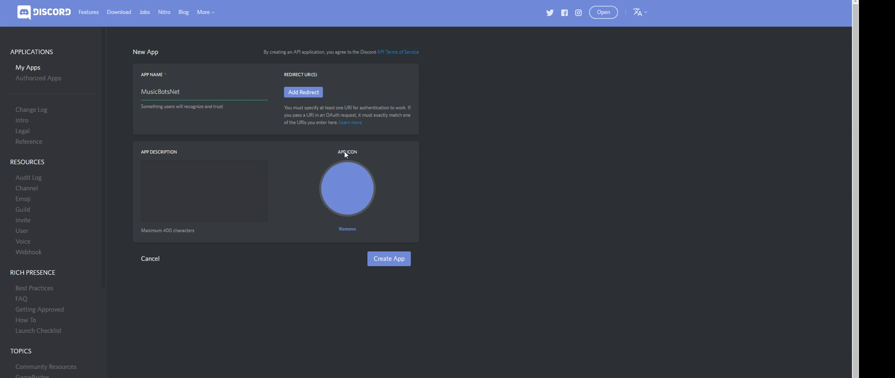
mouse_move(340, 155)
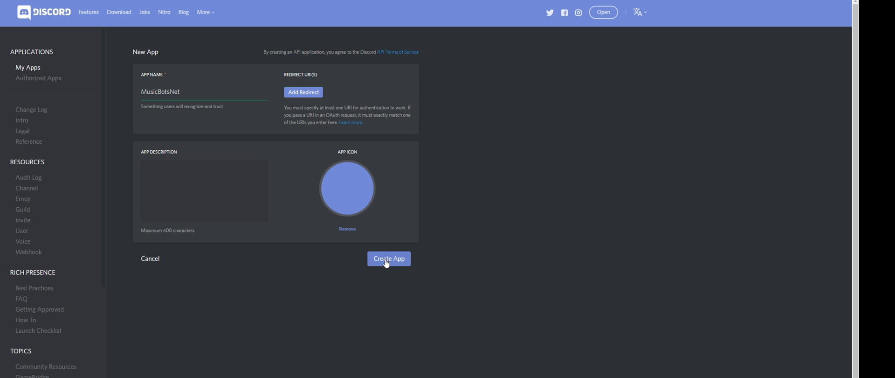
mouse_move(396, 265)
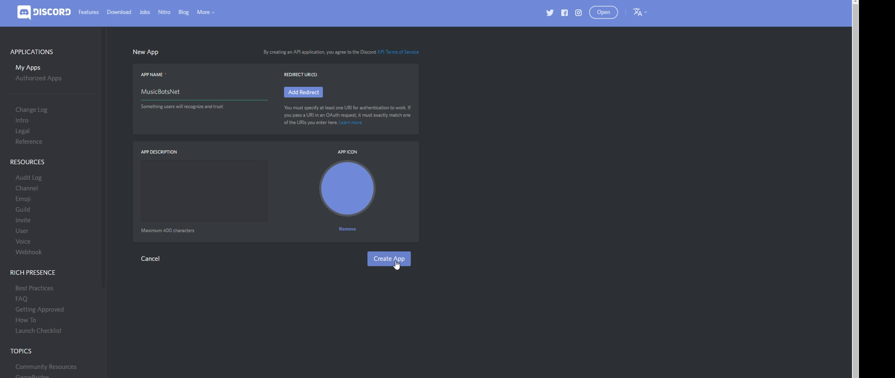
Step: Create the MusicBotsNet app and view its Client ID under App Details
click(389, 258)
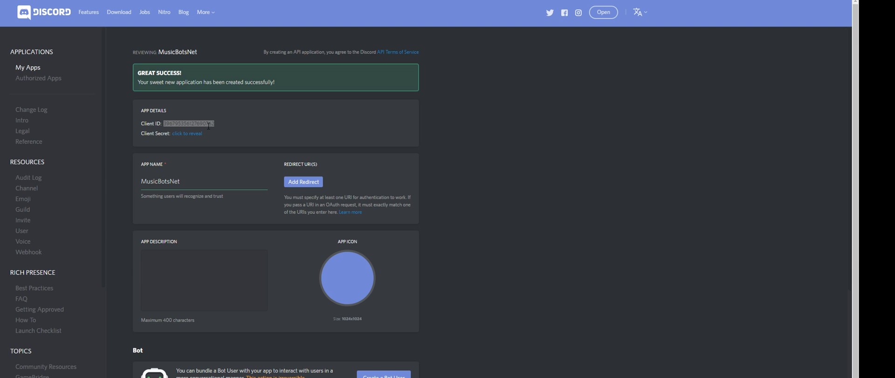
click(216, 127)
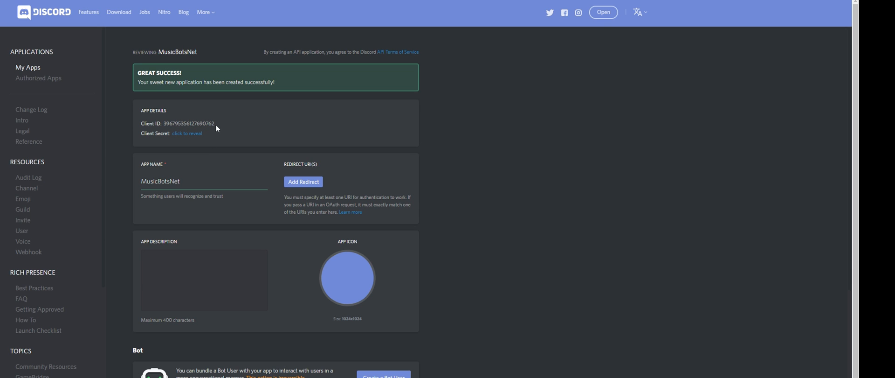
mouse_move(213, 126)
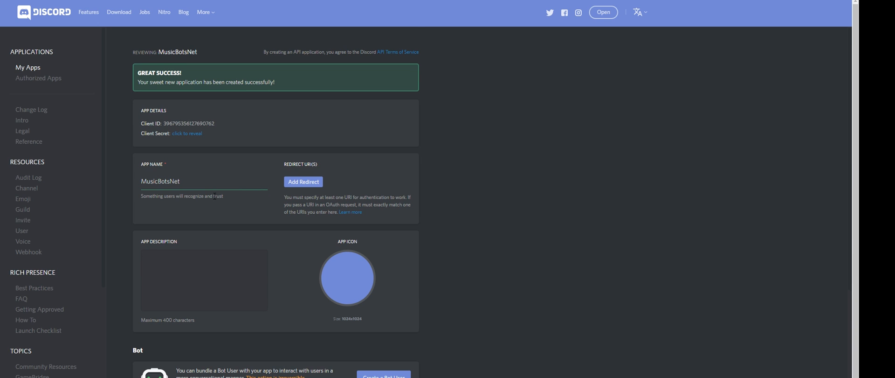
Step: Create a bot user in MusicBotsNet's Bot section and reveal its token
scroll(down, 3)
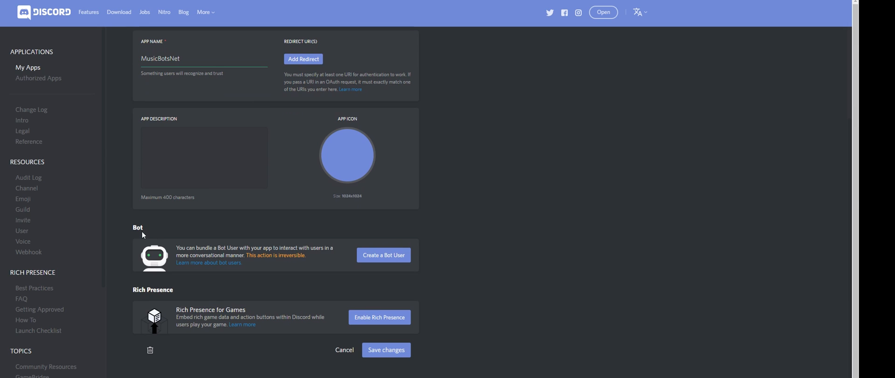
double_click(138, 227)
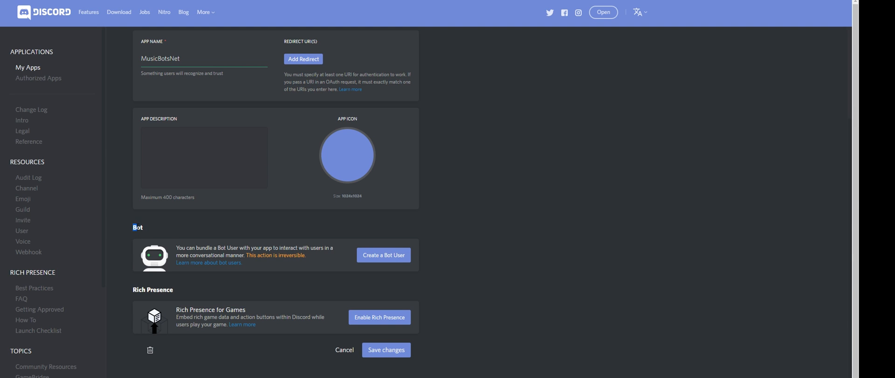
mouse_move(384, 254)
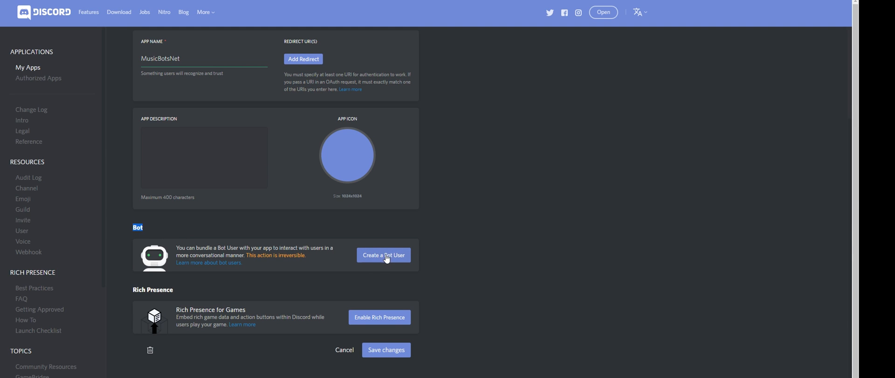
click(384, 255)
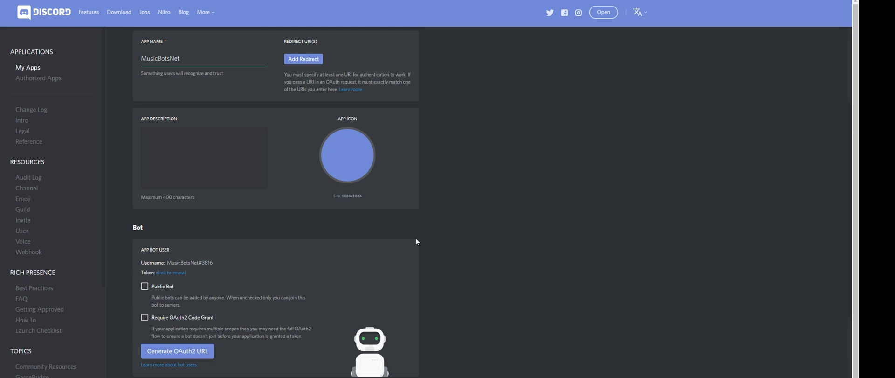
scroll(down, 3)
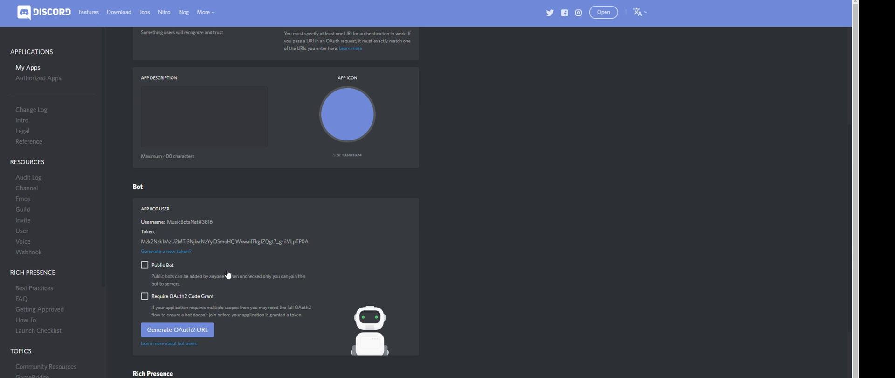
scroll(down, 3)
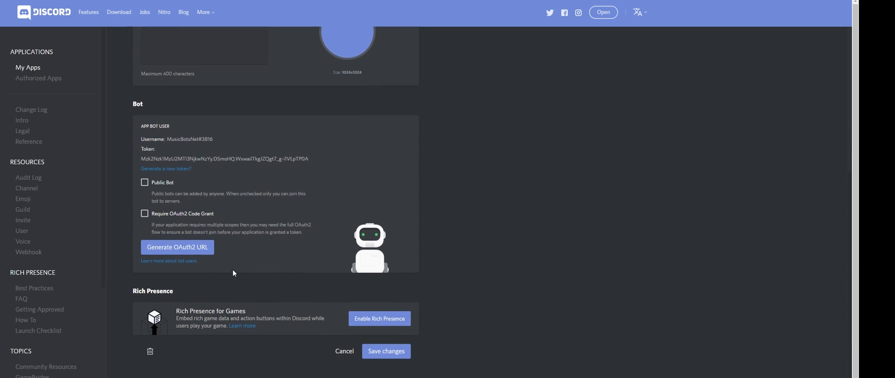
scroll(down, 3)
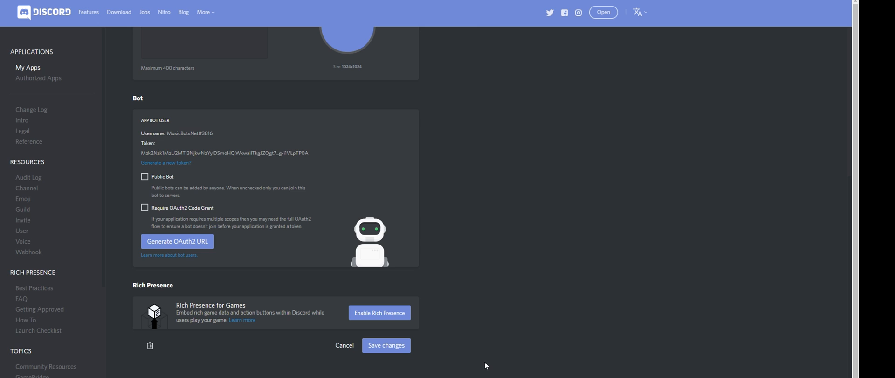
mouse_move(816, 277)
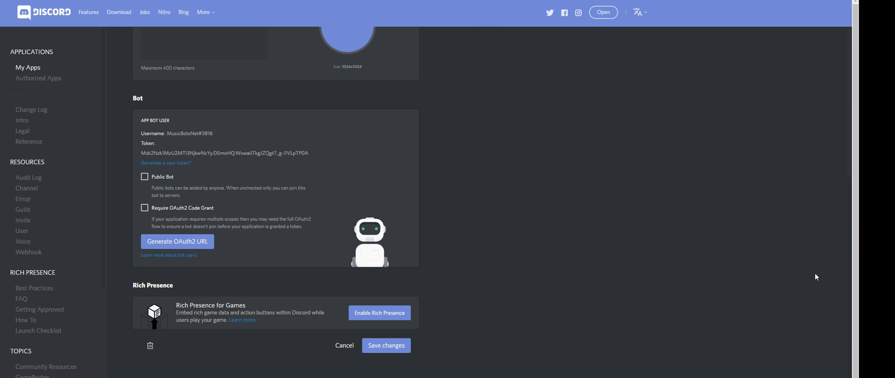
Step: Save the app's edits, including the new bot user
scroll(up, 3)
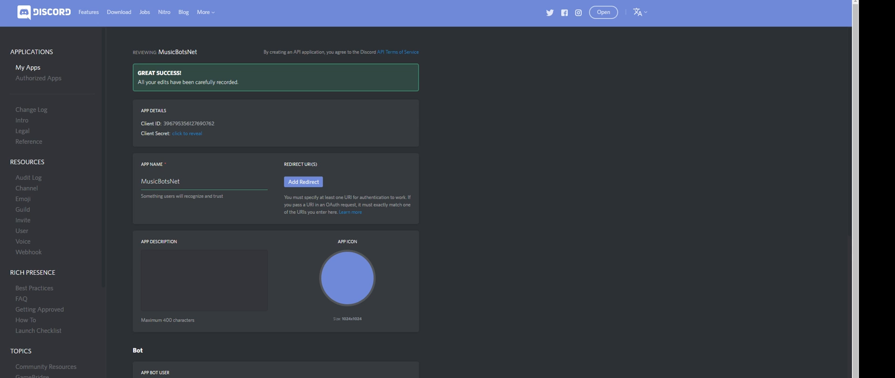
text(https://discordapp.com/oauth2/authorize?&client_id=YOUR_CLIENT_ID_HERE&scope=bot&permissions=0)
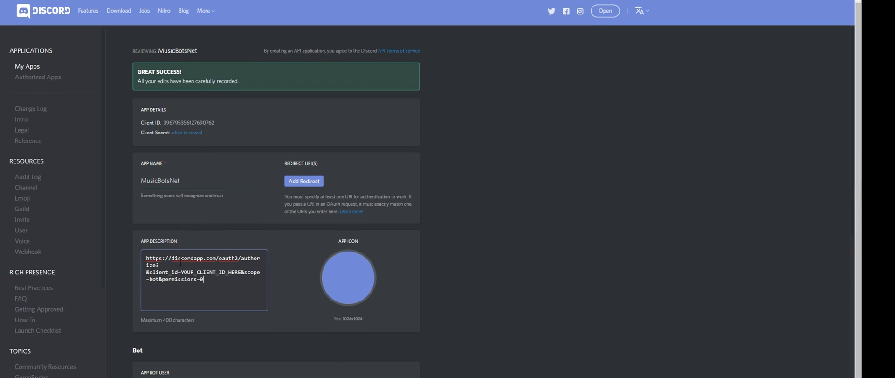
scroll(down, 3)
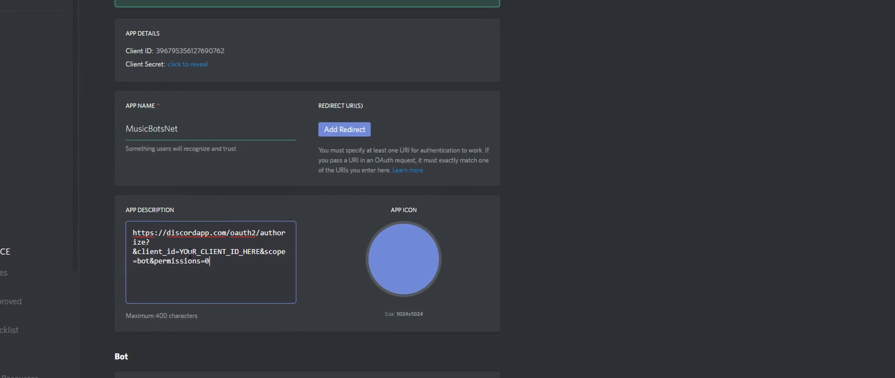
scroll(down, 3)
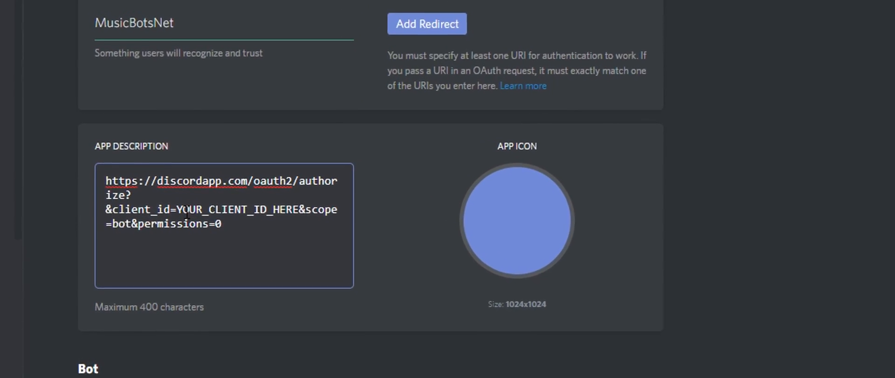
scroll(down, 3)
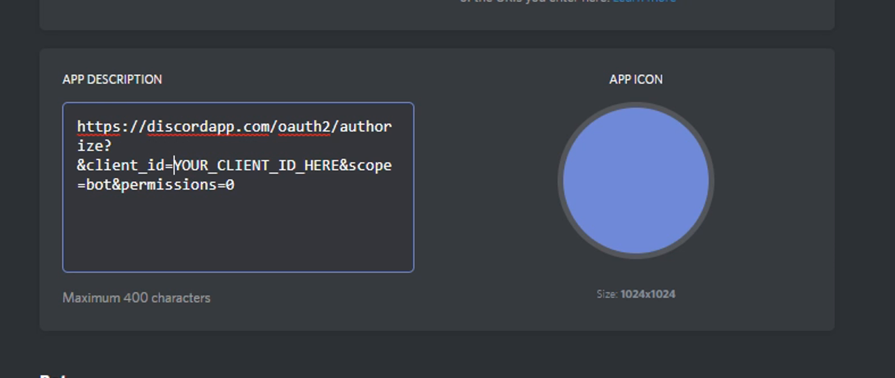
scroll(down, 3)
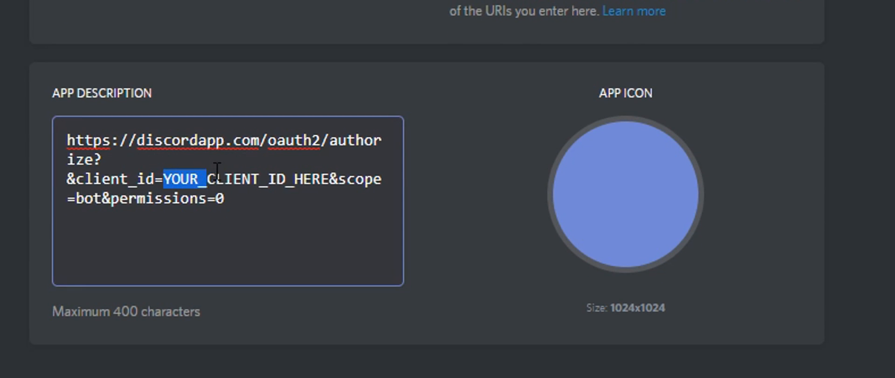
drag(171, 179, 333, 179)
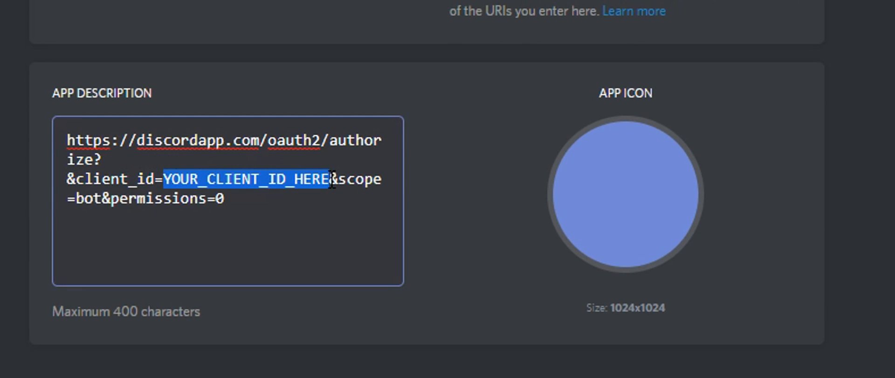
text(396795356127690762&scope=bot&permissions=0)
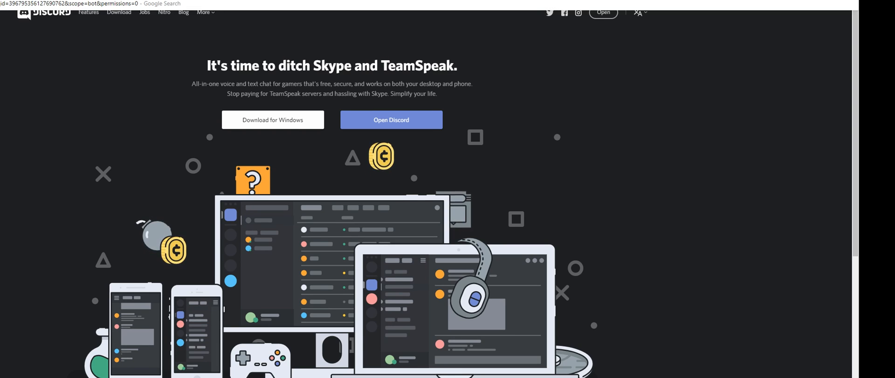
Step: Load the authorize link, add the bot to the MusicBotsNet server, and pass reCAPTCHA
click(391, 120)
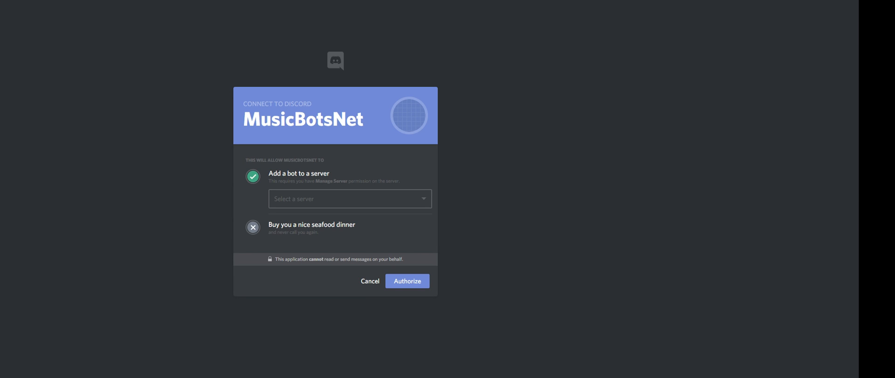
mouse_move(457, 154)
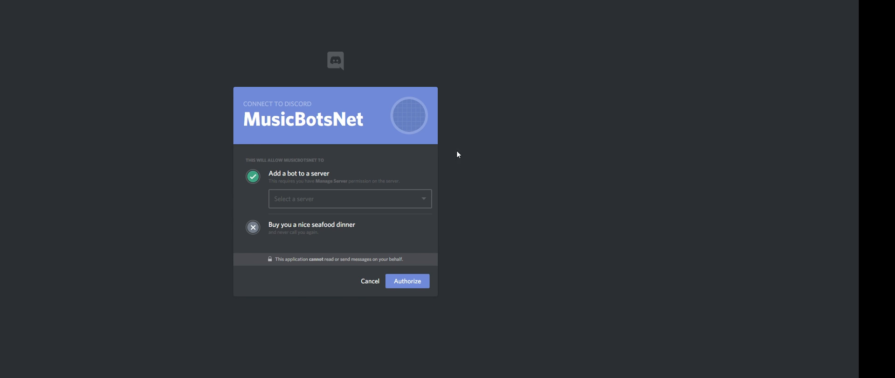
click(349, 198)
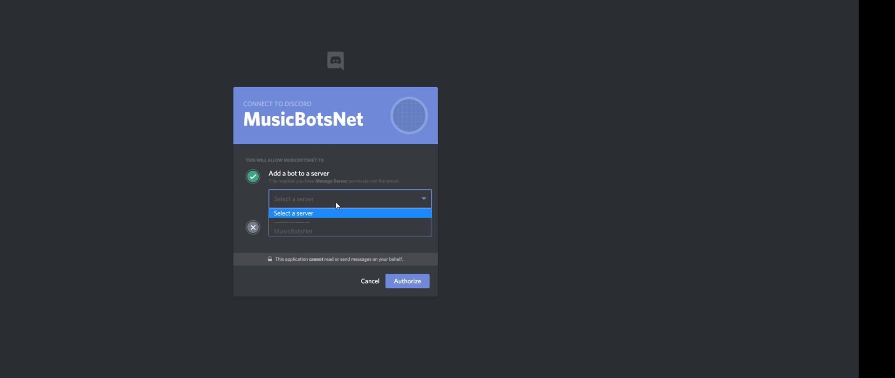
click(292, 230)
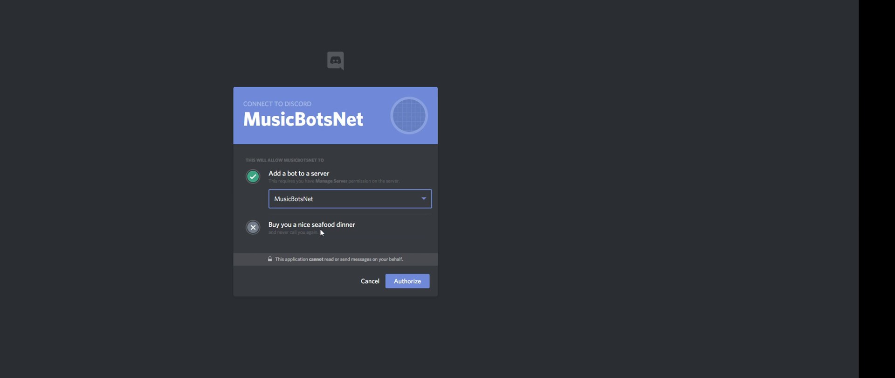
mouse_move(356, 214)
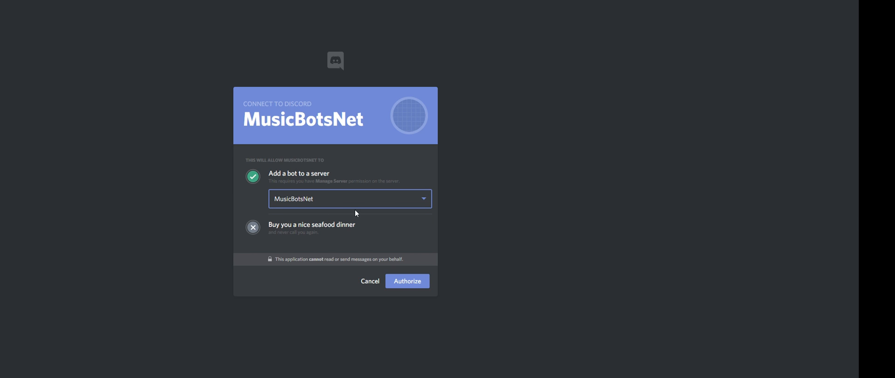
click(406, 280)
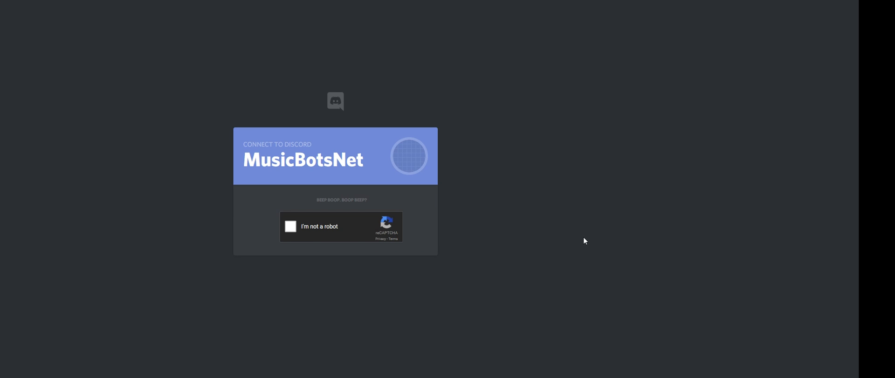
click(290, 226)
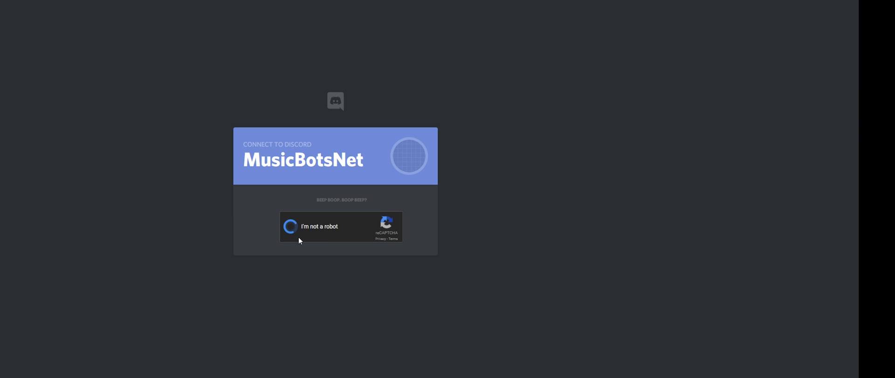
click(290, 227)
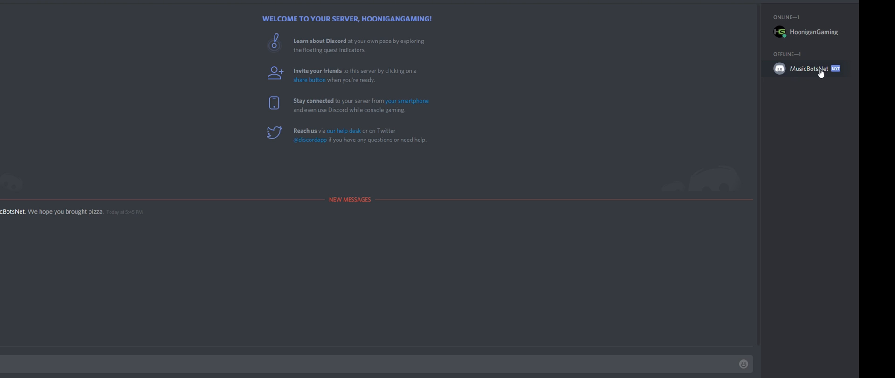
mouse_move(804, 72)
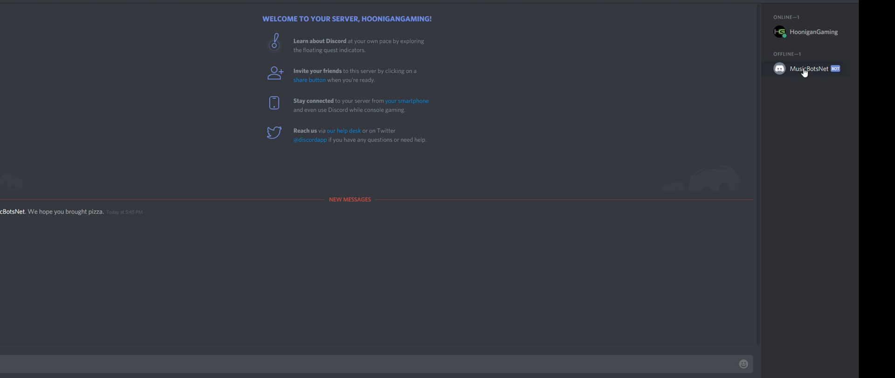
mouse_move(797, 75)
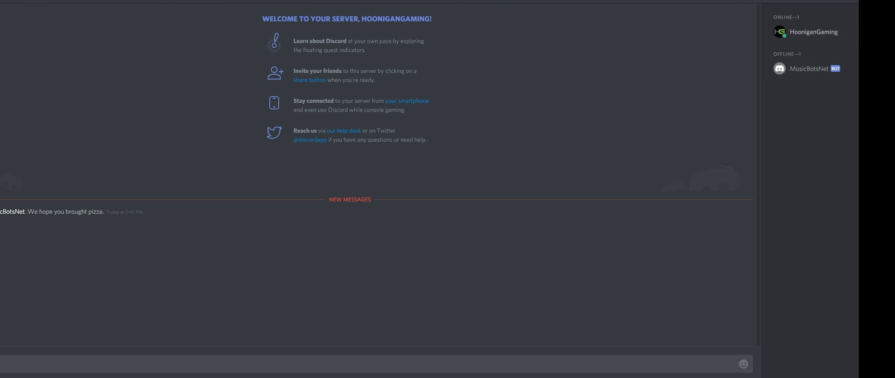
mouse_move(808, 68)
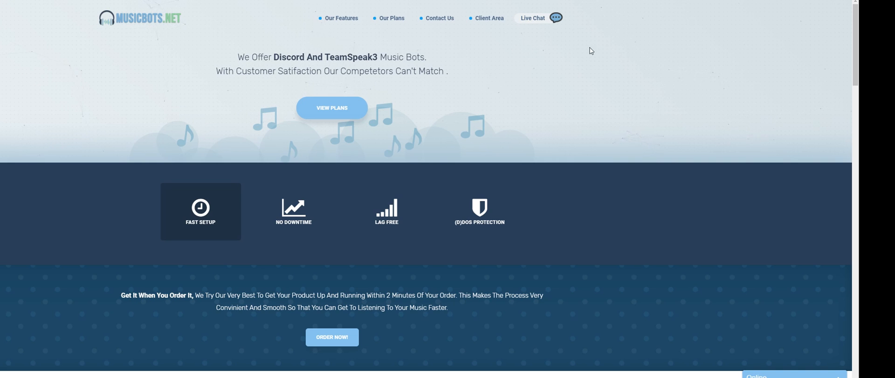
mouse_move(489, 18)
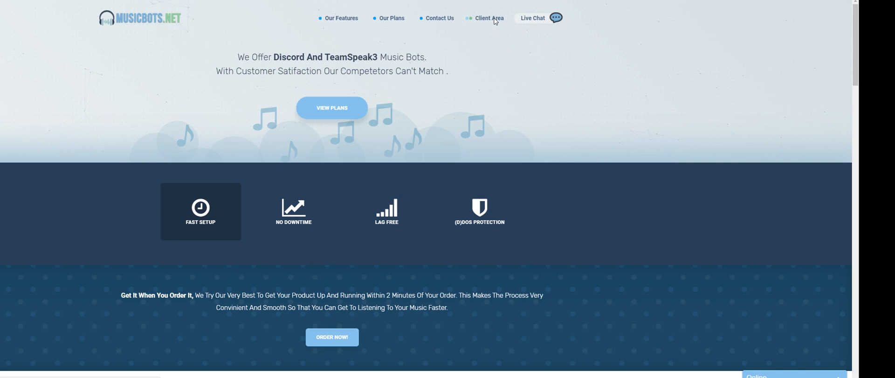
Step: Go from Client Area through Services to the Regular Music Bot's Manage Product page
click(488, 18)
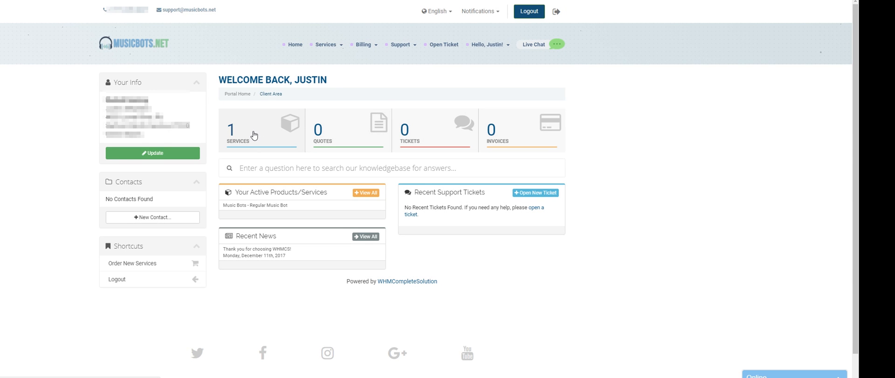
click(236, 131)
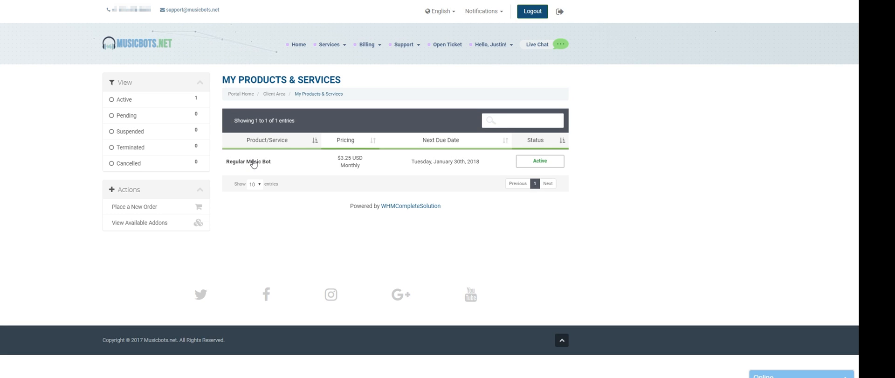
click(248, 162)
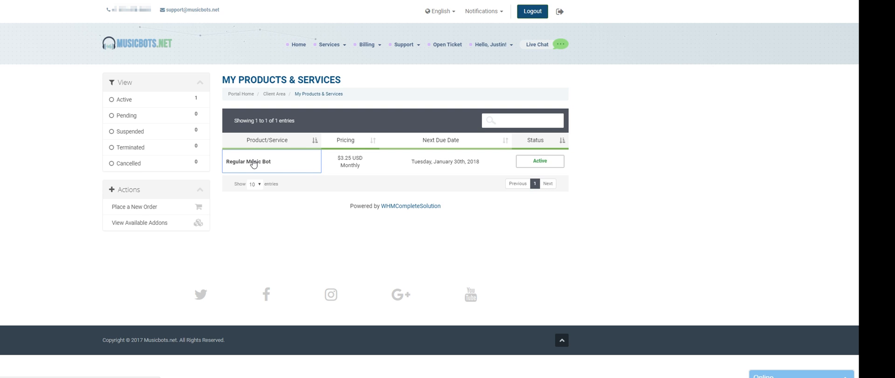
click(248, 161)
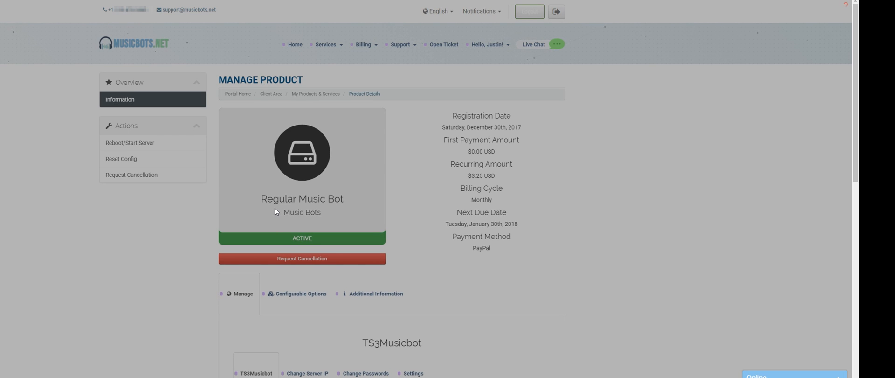
scroll(down, 3)
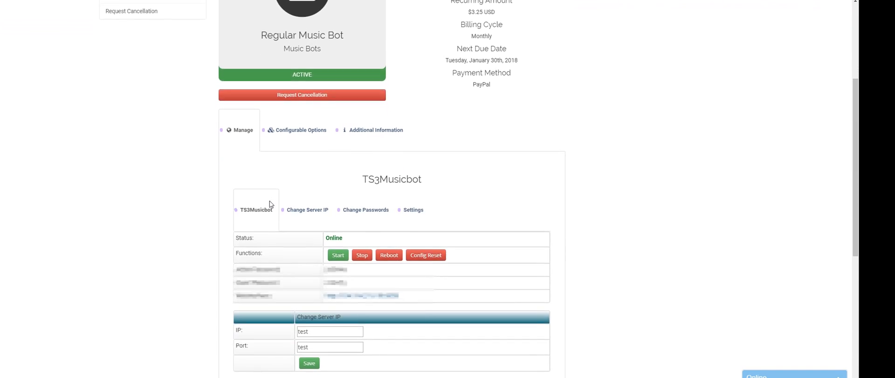
scroll(down, 3)
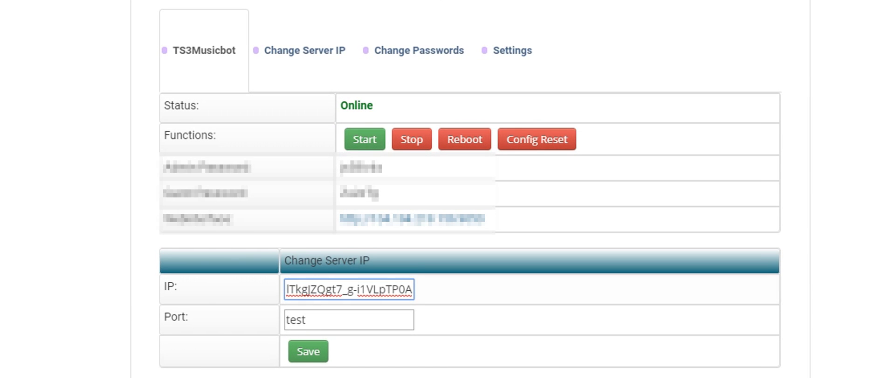
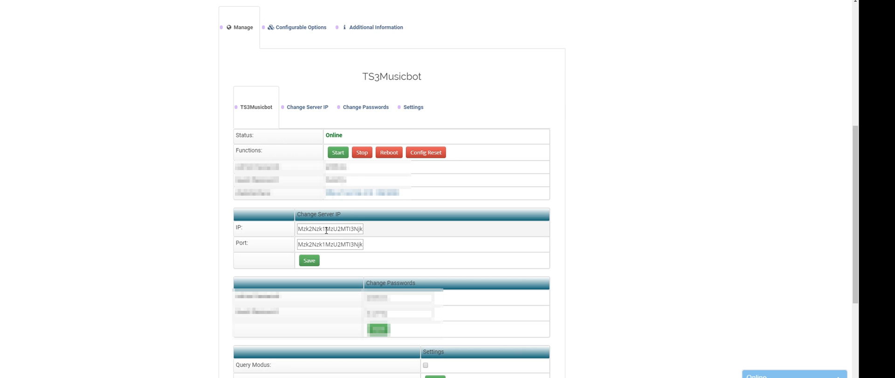
click(330, 228)
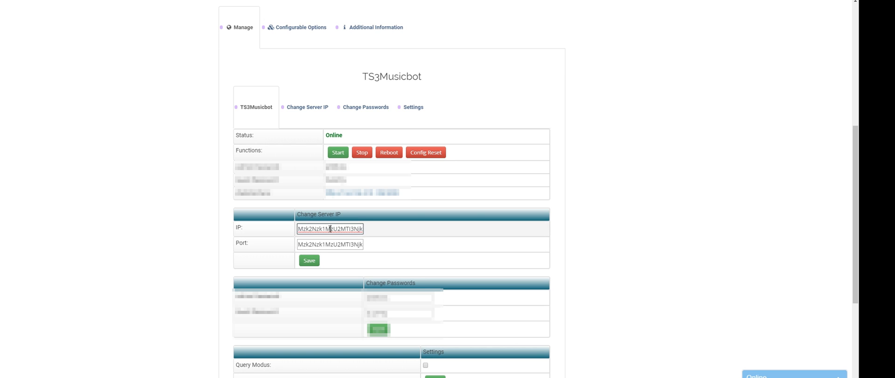
click(330, 243)
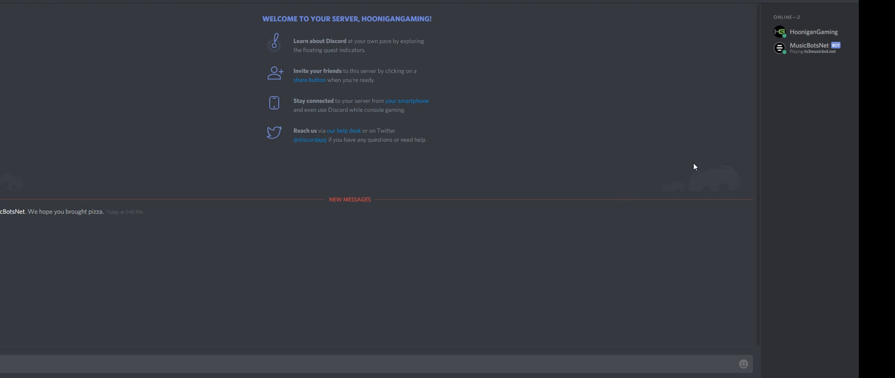
mouse_move(785, 49)
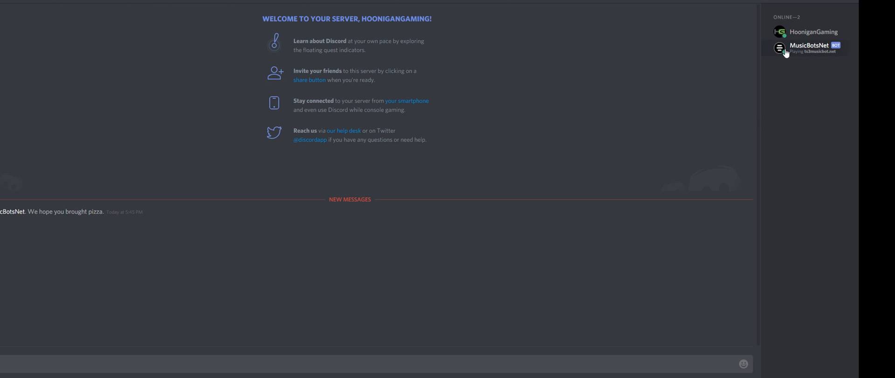
mouse_move(787, 52)
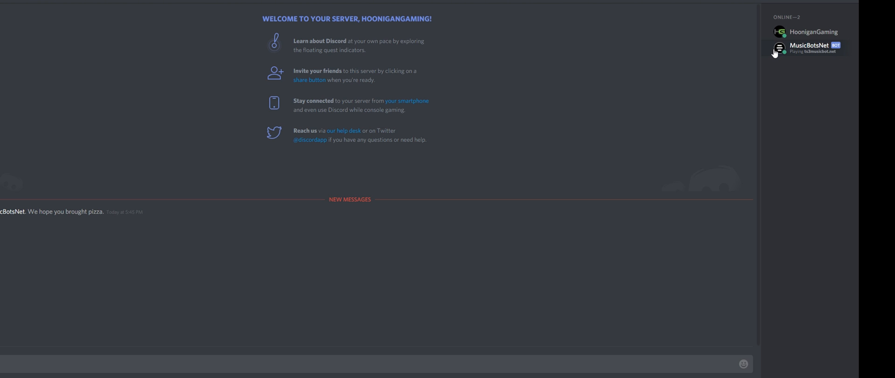
mouse_move(805, 48)
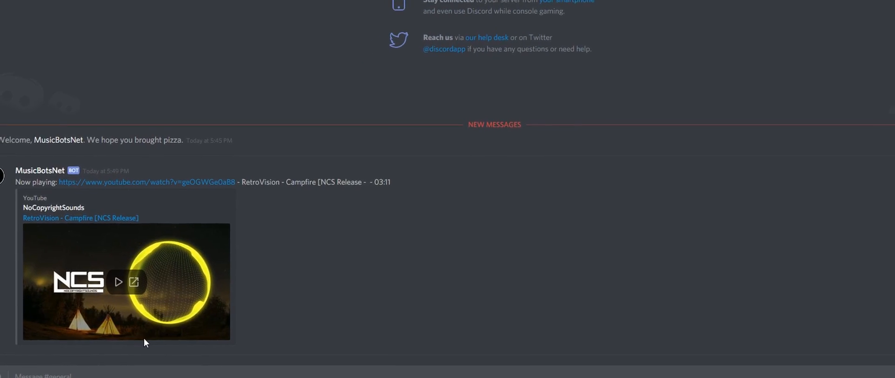
Step: Check the bot's Now playing post for RetroVision – Campfire (NCS Release, 03:11)
scroll(down, 3)
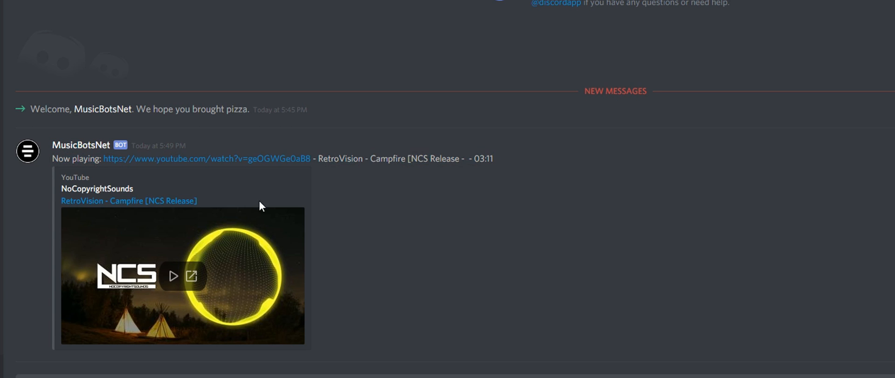
mouse_move(184, 286)
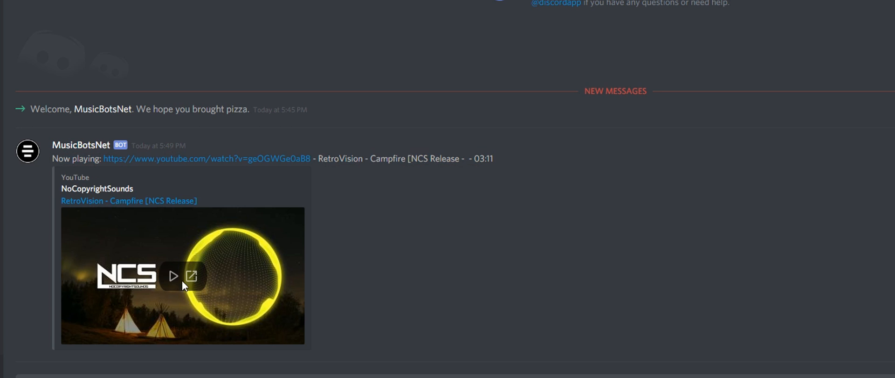